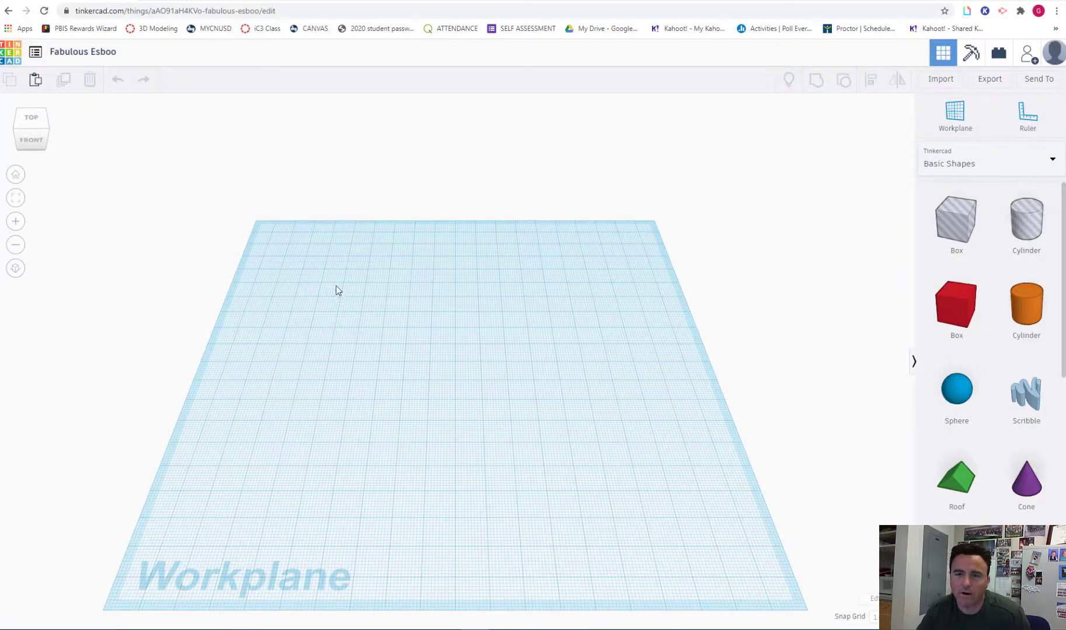
{"action": "mouse_move", "coordinate": [265, 294]}
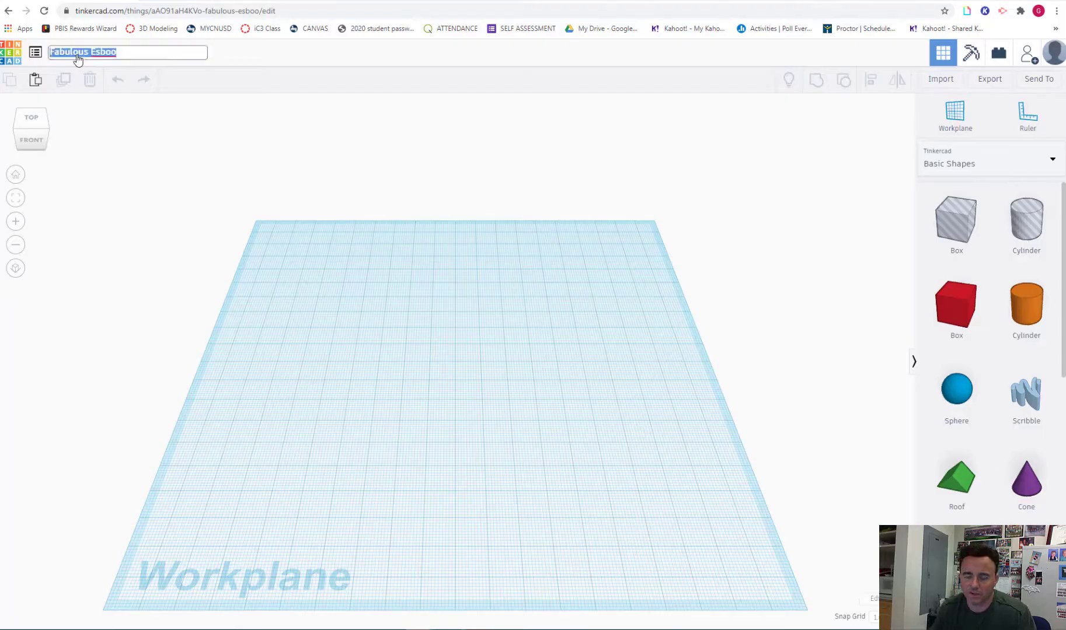
Title the design 'box with lid' and place a large red box on the workplane
{"action": "type", "text": "box with lid"}
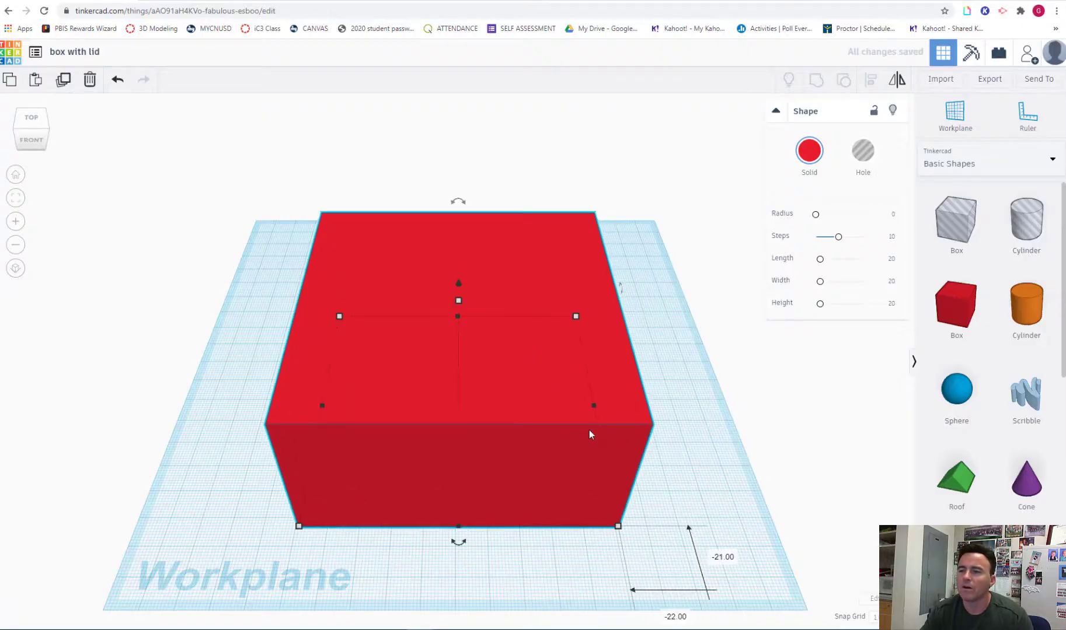
Duplicate the red box, turn the copy into a hole, and raise it inside
{"action": "left_click", "coordinate": [63, 80]}
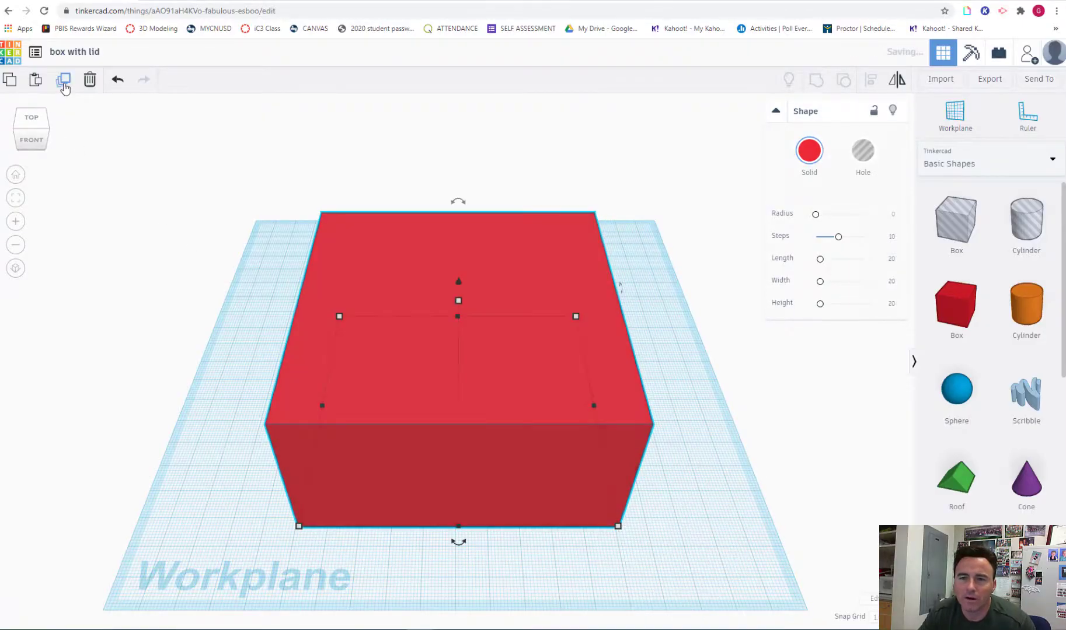
{"action": "left_click", "coordinate": [863, 151]}
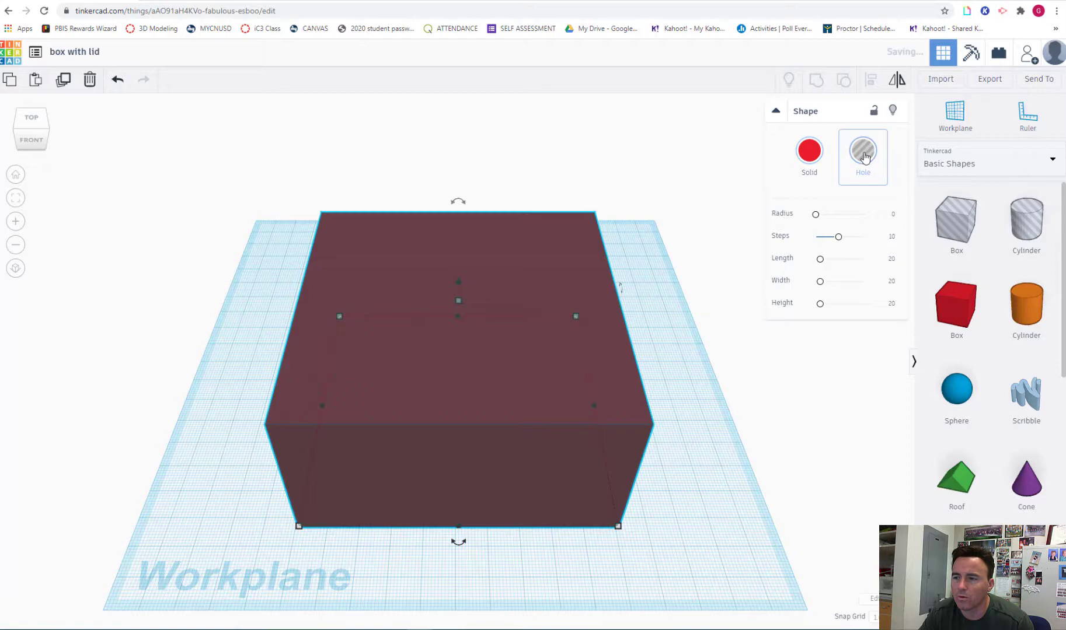
{"action": "mouse_move", "coordinate": [624, 531]}
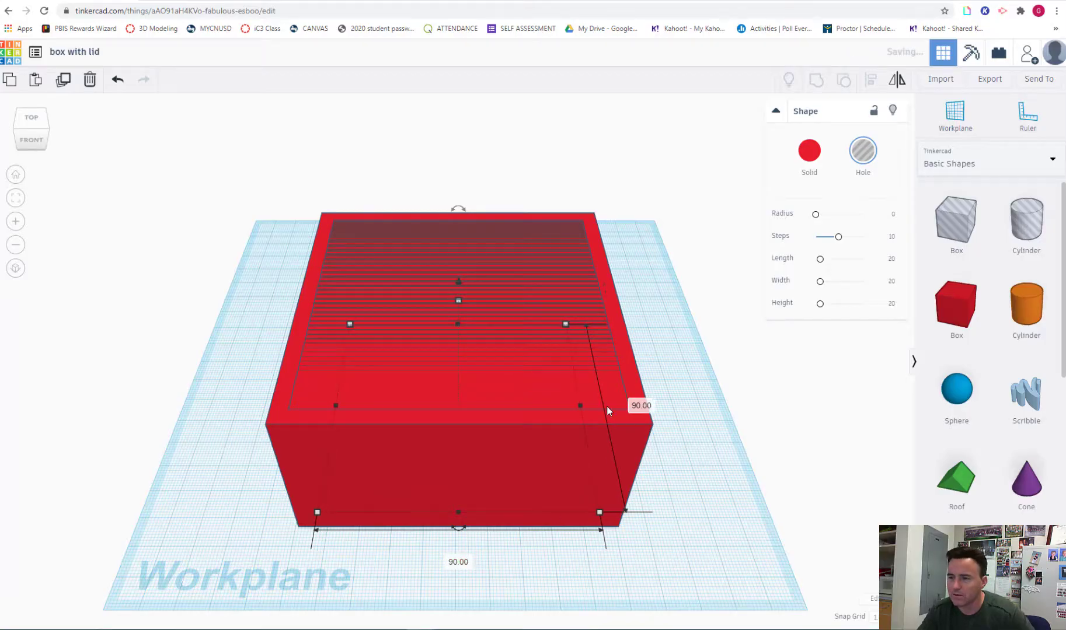
{"action": "mouse_move", "coordinate": [566, 324]}
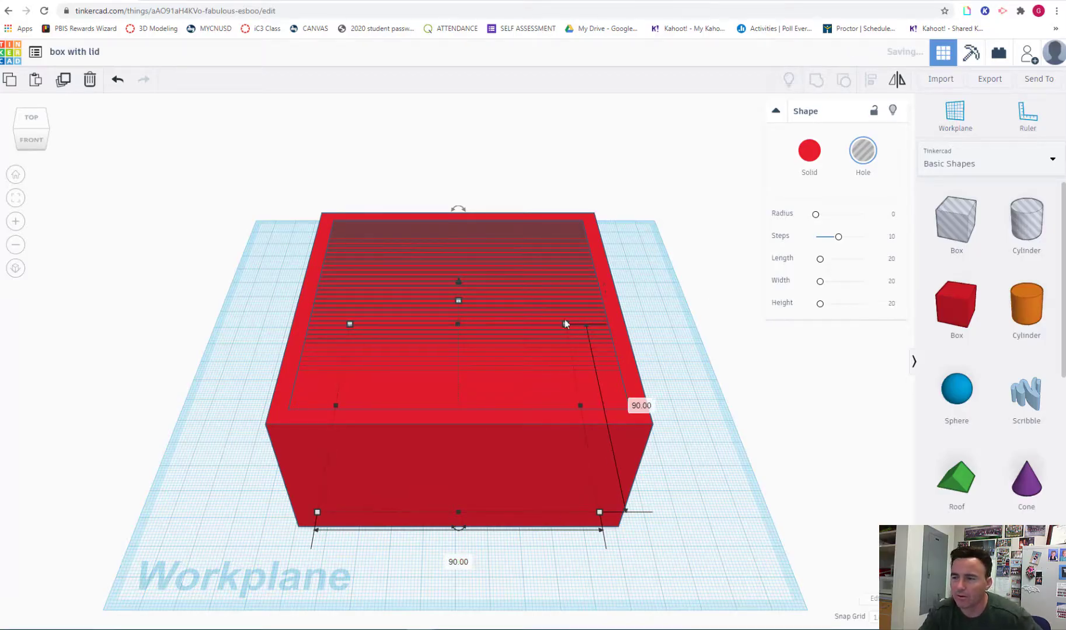
{"action": "mouse_move", "coordinate": [663, 343]}
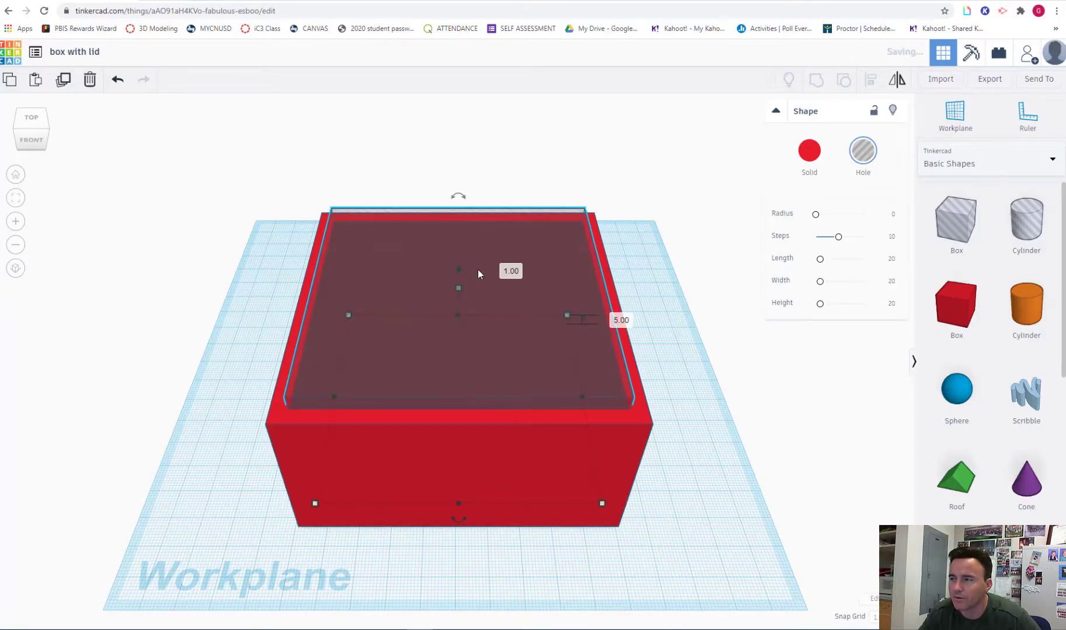
{"action": "left_click", "coordinate": [693, 400]}
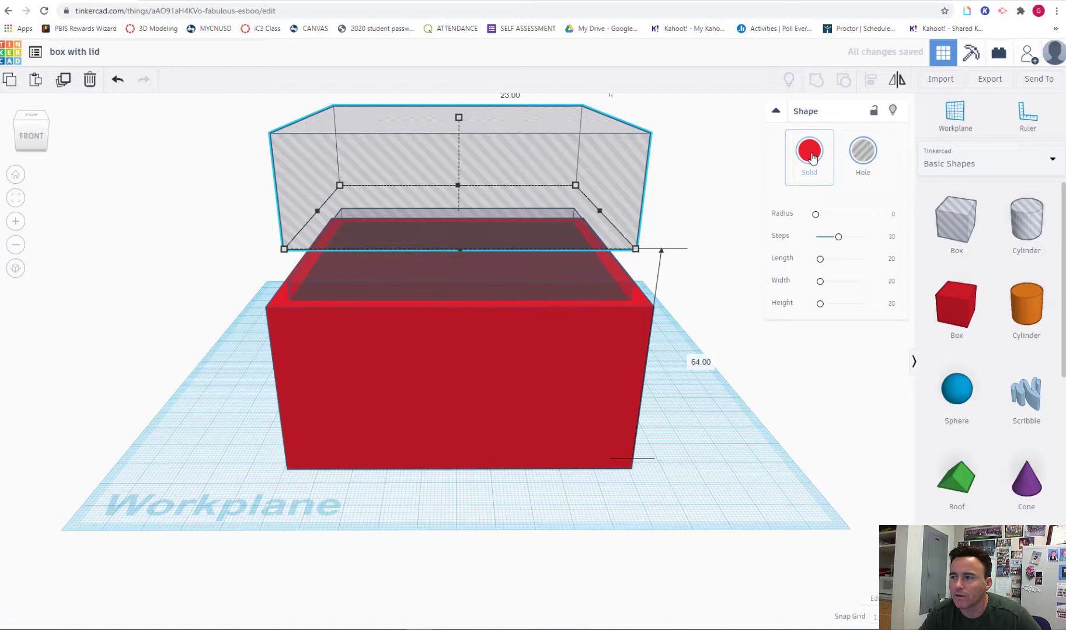
Make the raised copy solid and red, then resize it (88) into the lid pieces
{"action": "left_click", "coordinate": [808, 151]}
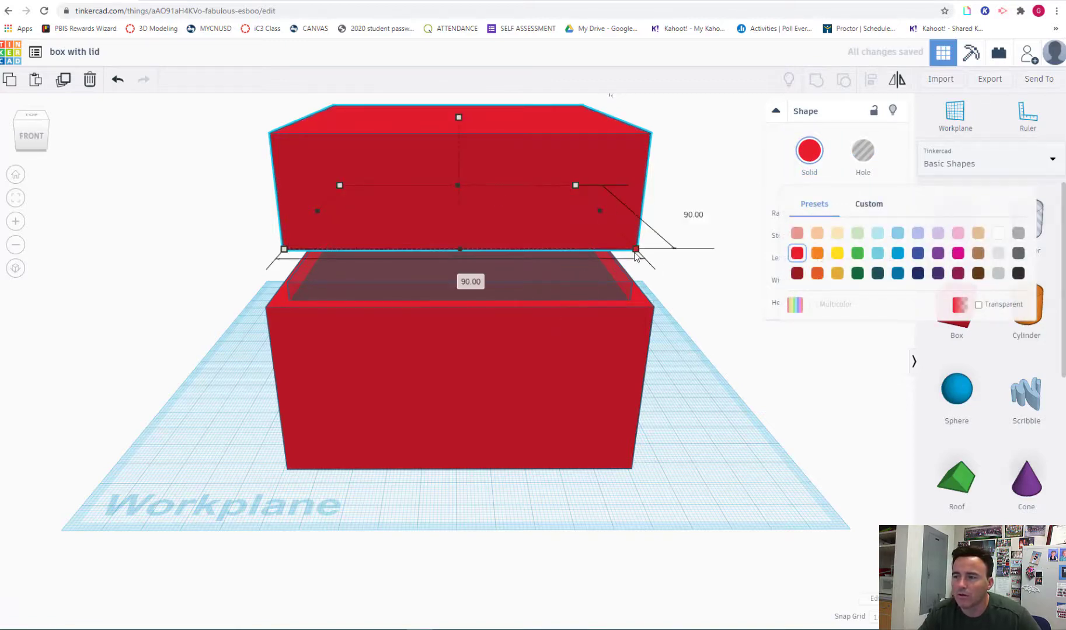
{"action": "left_click", "coordinate": [690, 215]}
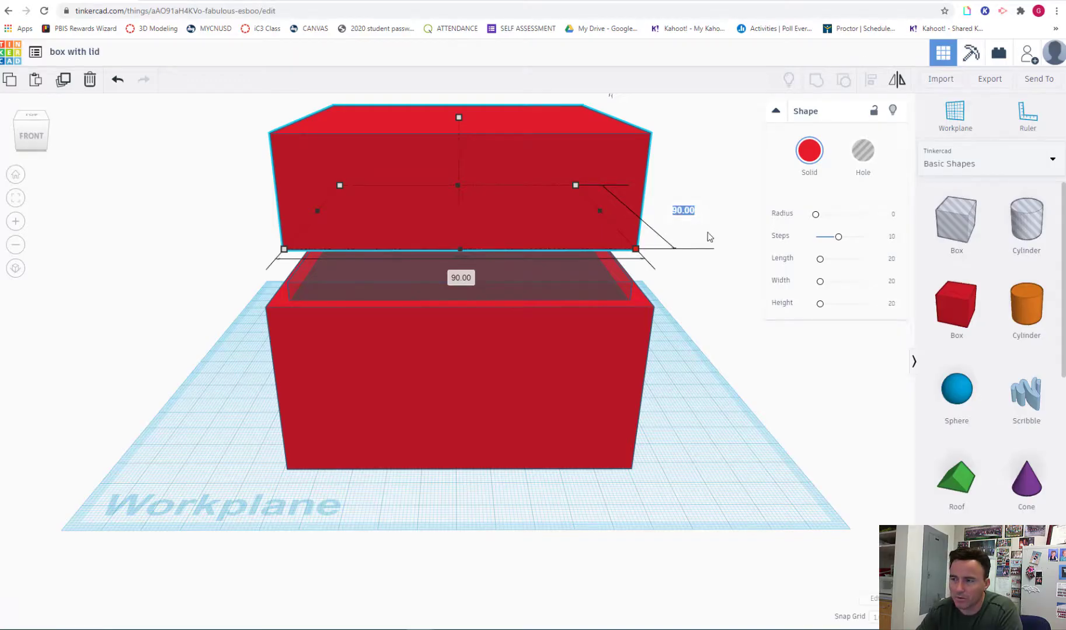
{"action": "type", "text": "88"}
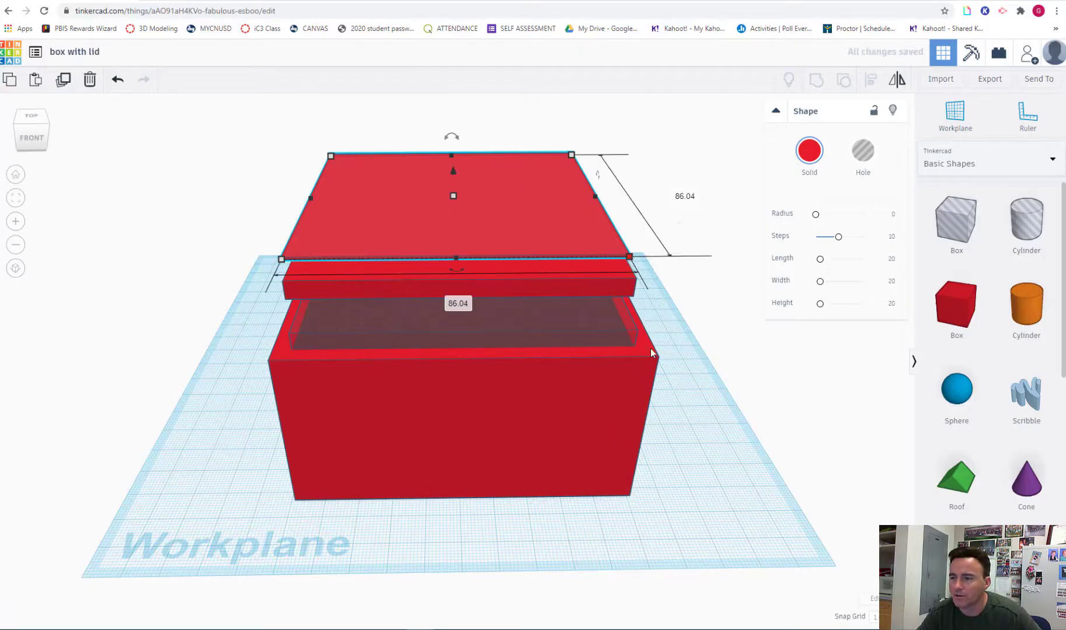
{"action": "left_click", "coordinate": [684, 197]}
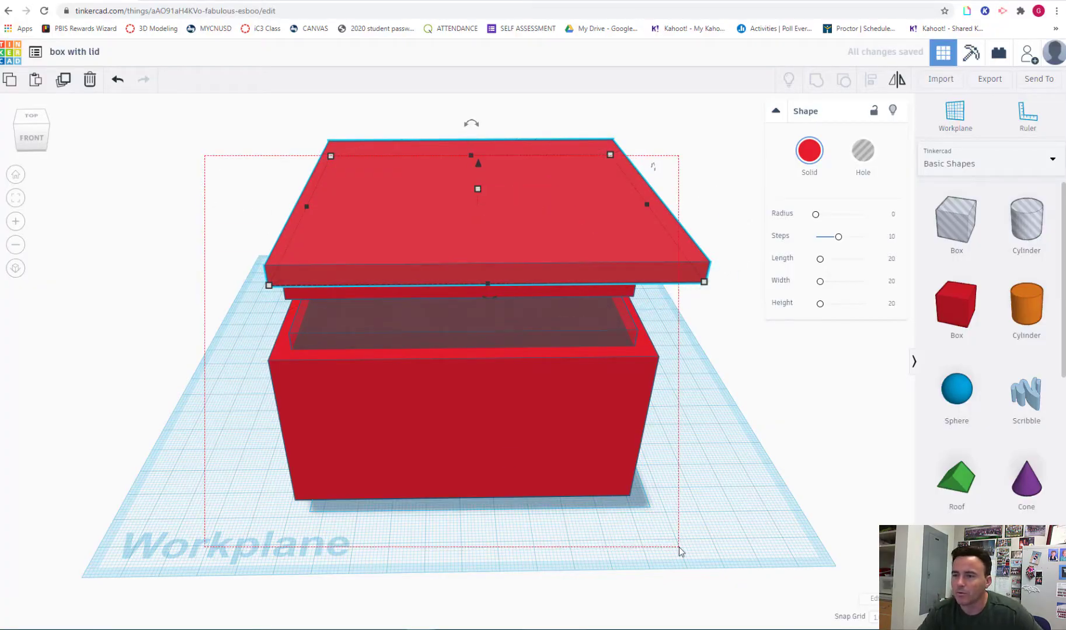
Align all four shapes, group box and hole into a hollow container, and select the insert plate
{"action": "left_click", "coordinate": [815, 80]}
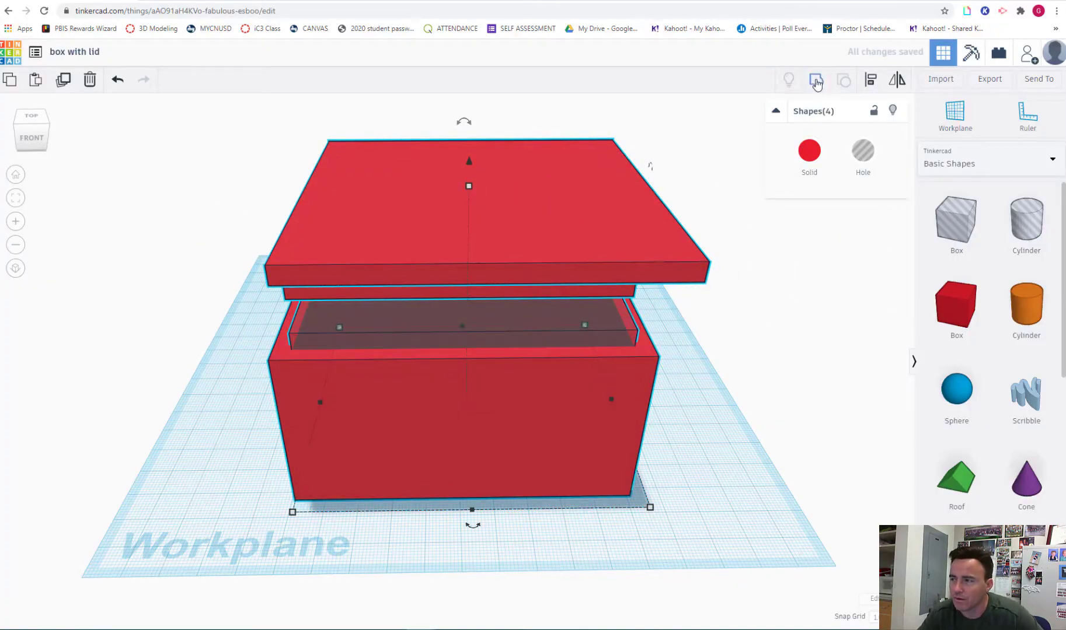
{"action": "left_click", "coordinate": [815, 80]}
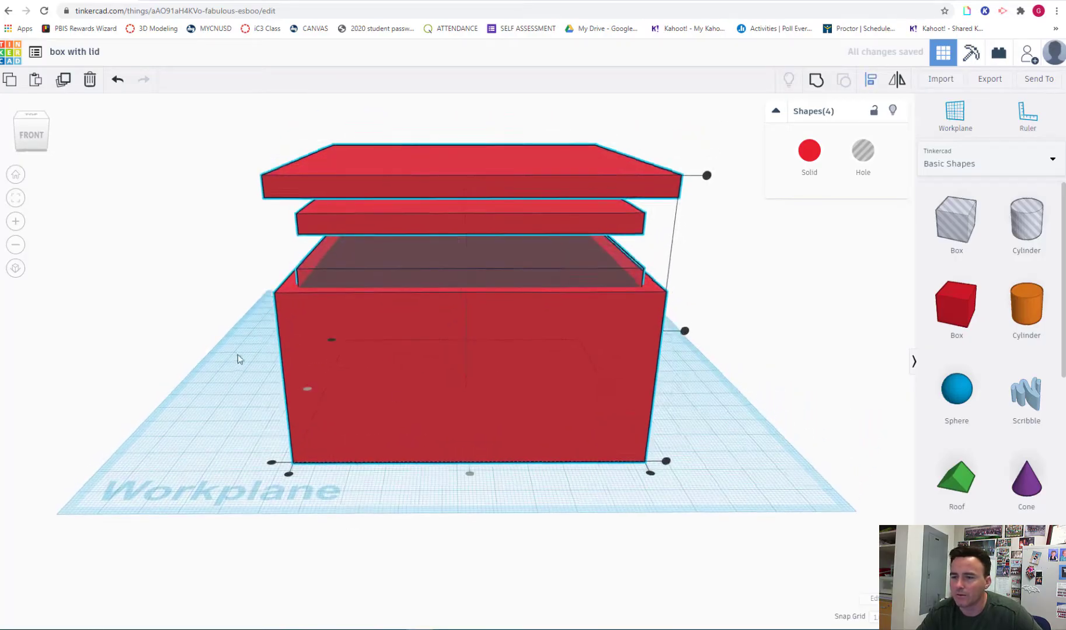
{"action": "left_click", "coordinate": [333, 338]}
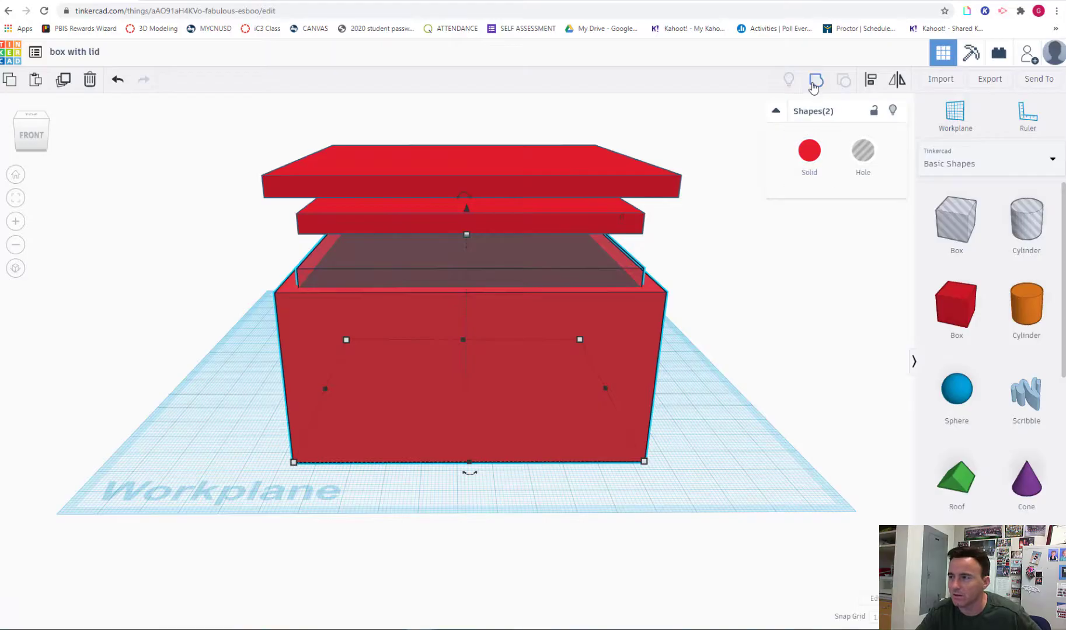
{"action": "left_click", "coordinate": [470, 218]}
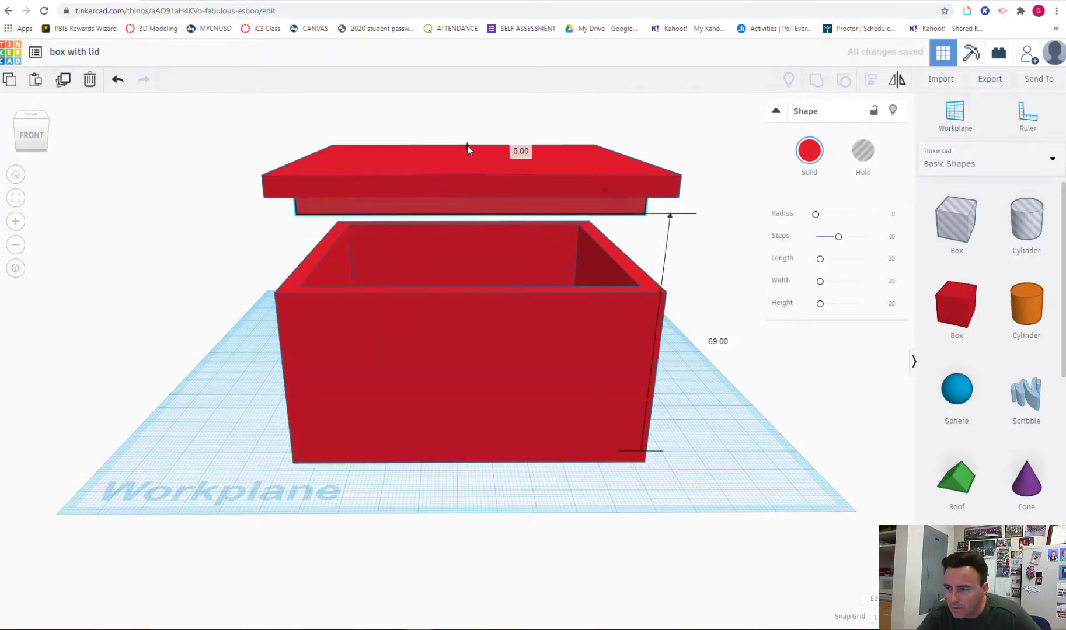
{"action": "left_click", "coordinate": [466, 173]}
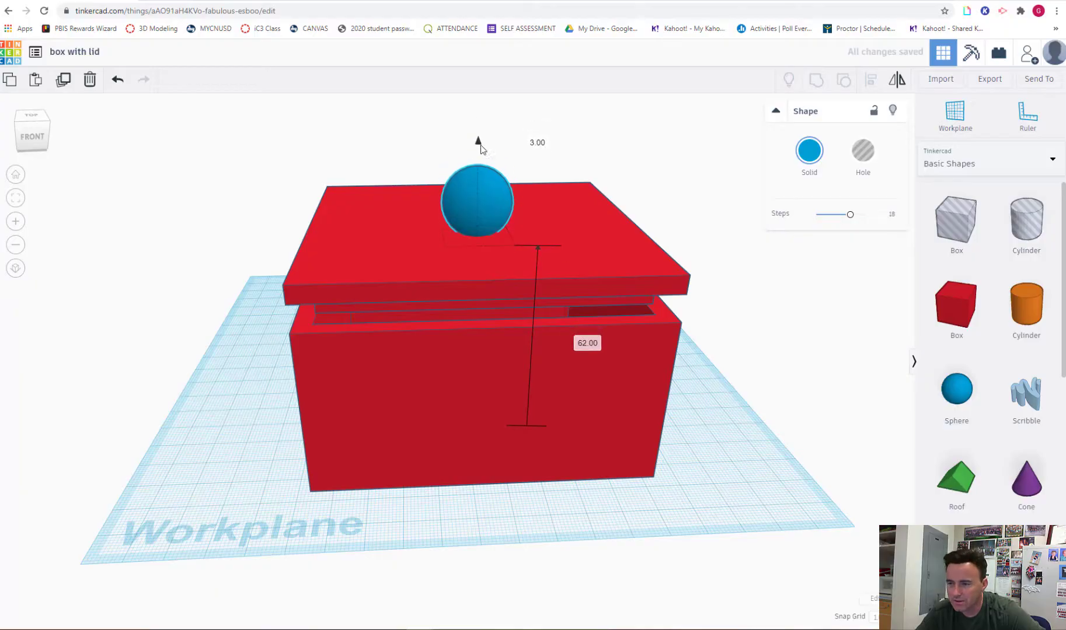
Lift the sphere onto the lid top and align it to the lid's centre
{"action": "left_click", "coordinate": [476, 203]}
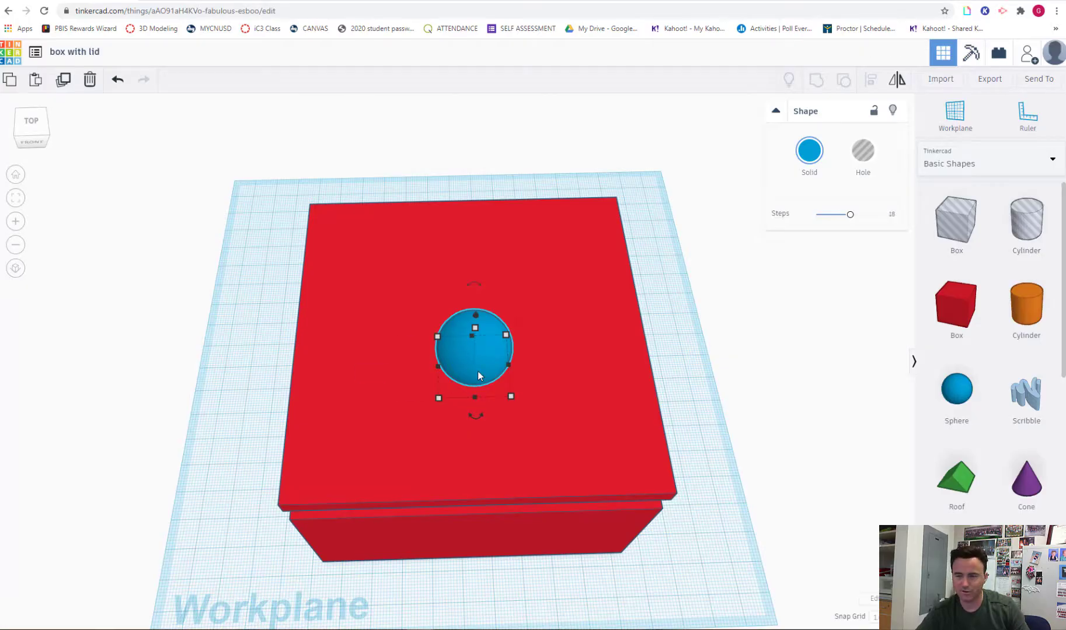
{"action": "left_click", "coordinate": [871, 80]}
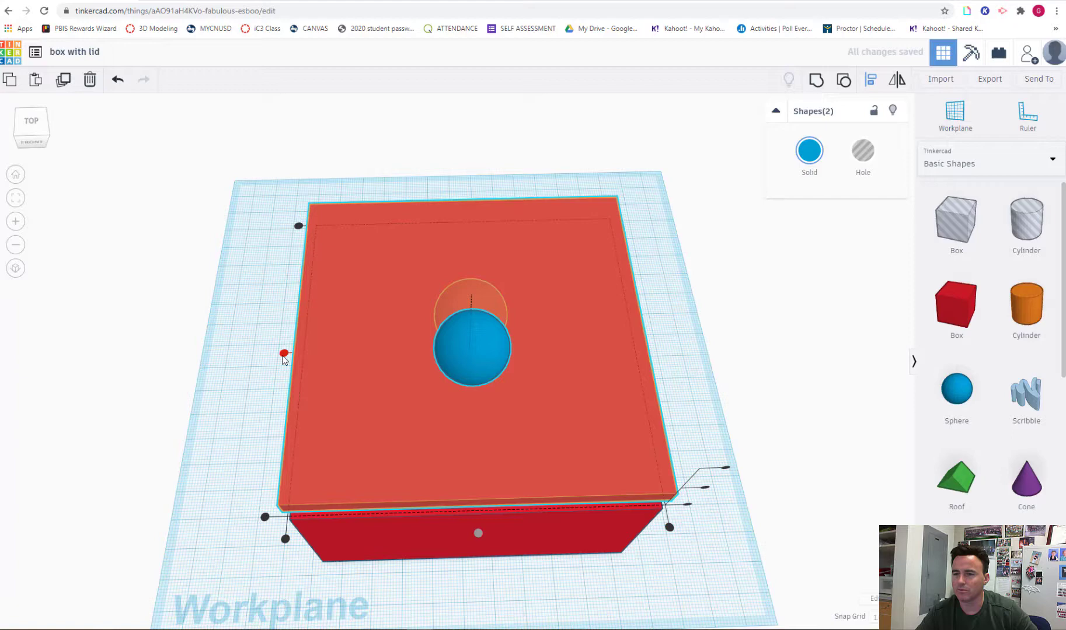
{"action": "left_click", "coordinate": [800, 106]}
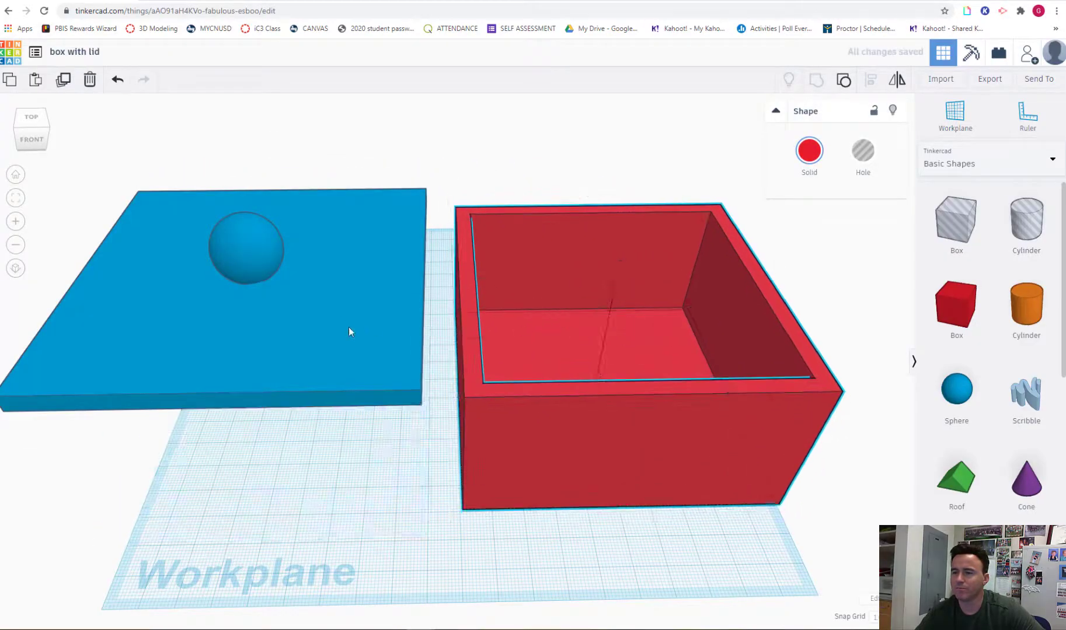
Export only the hollow red box as an STL, then select the blue lid
{"action": "left_click", "coordinate": [611, 326]}
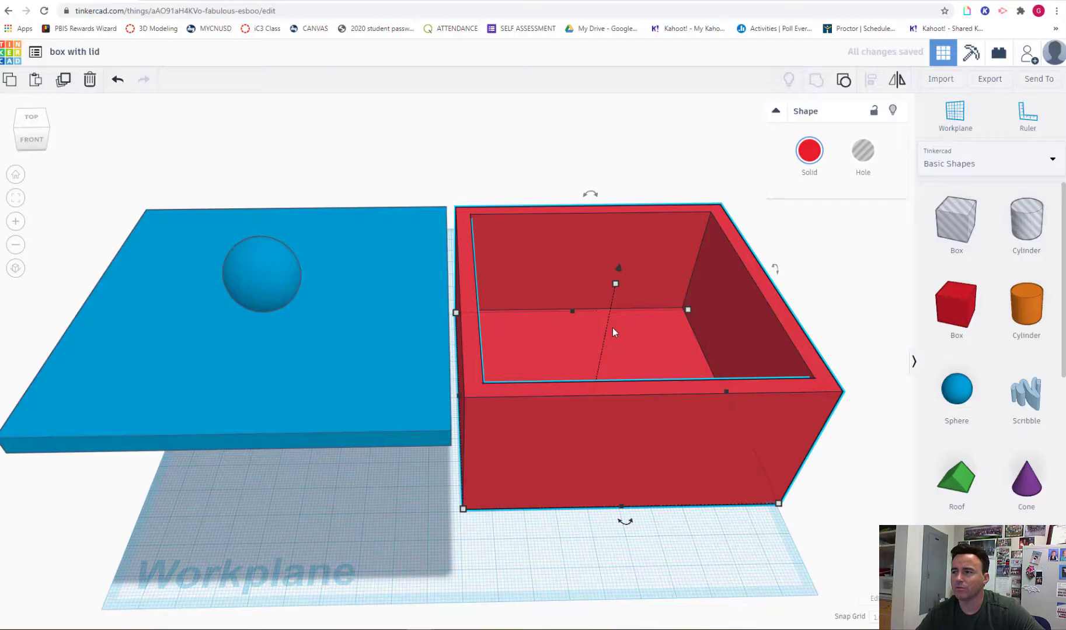
{"action": "left_click", "coordinate": [989, 79]}
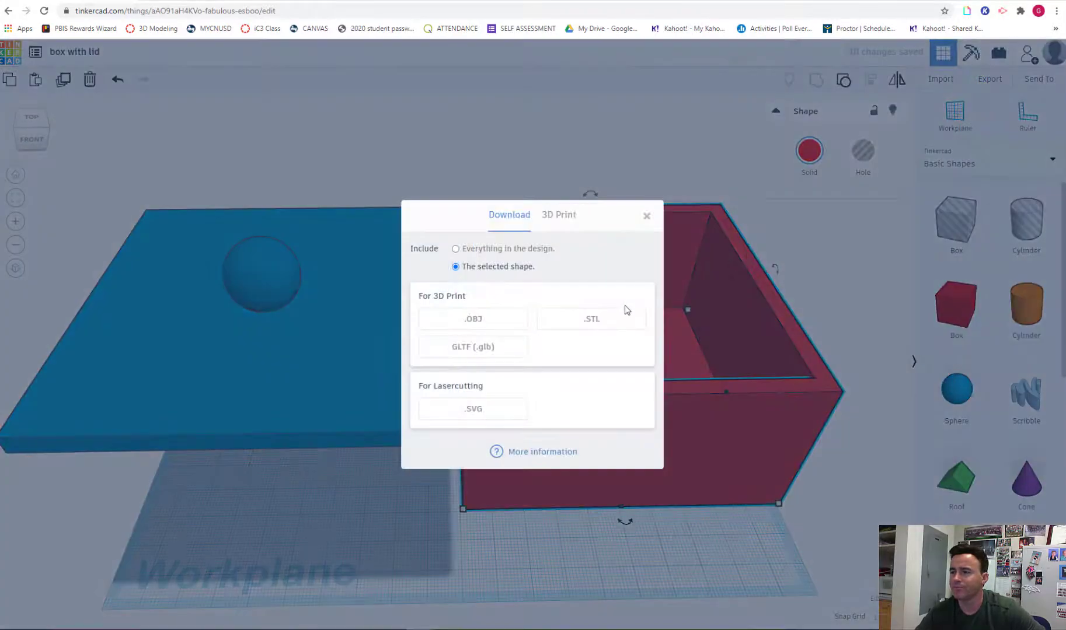
{"action": "left_click", "coordinate": [645, 216]}
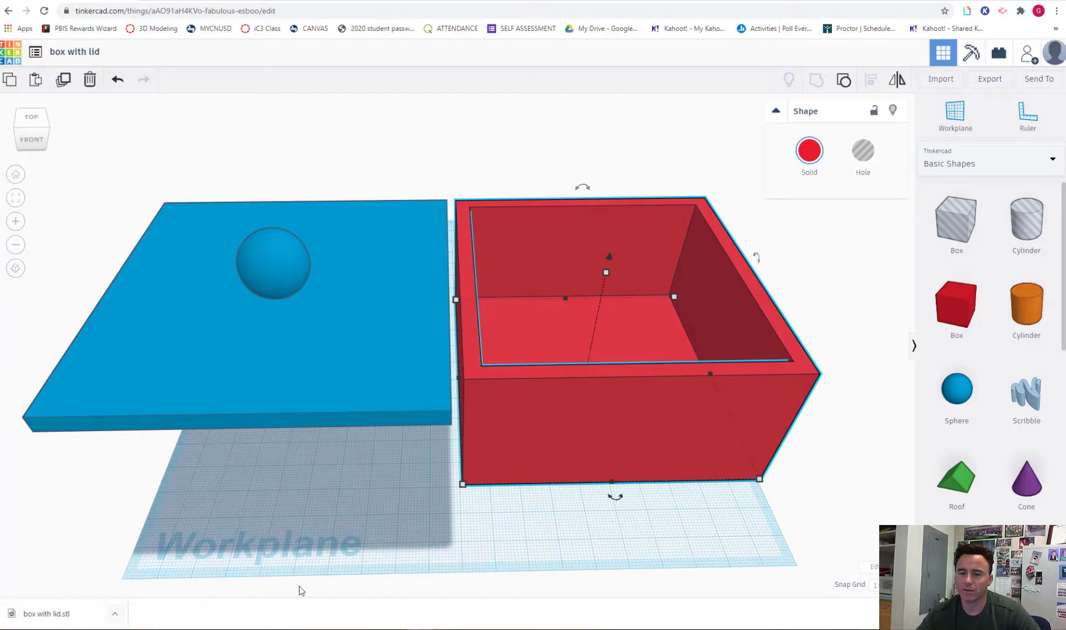
{"action": "left_click", "coordinate": [238, 306]}
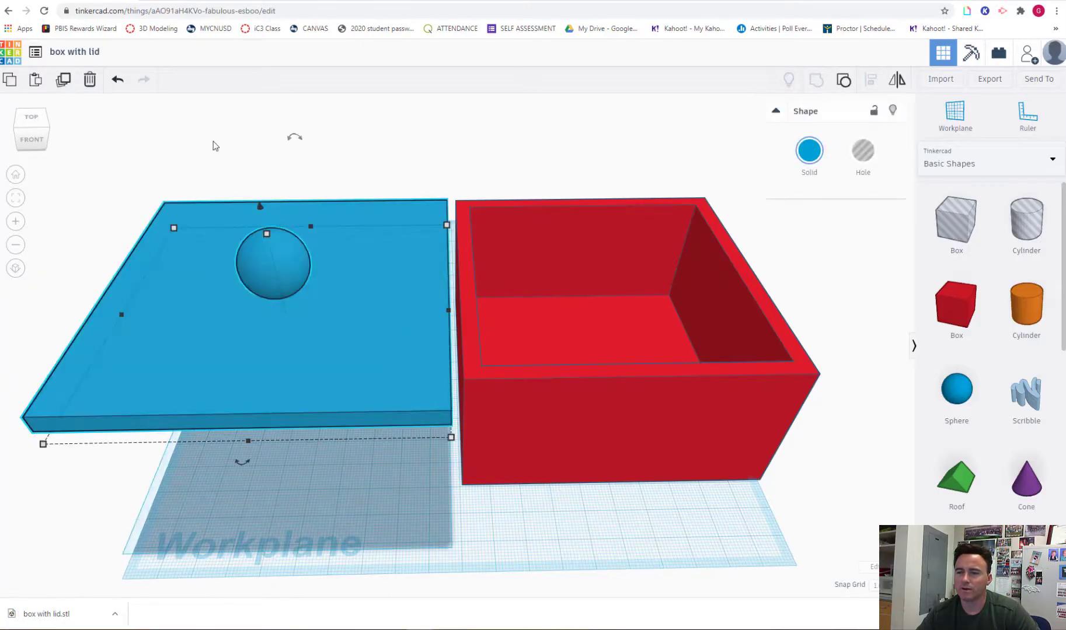
Rename the design to 'box with lid top' and bring up export options for the lid
{"action": "double_click", "coordinate": [75, 52]}
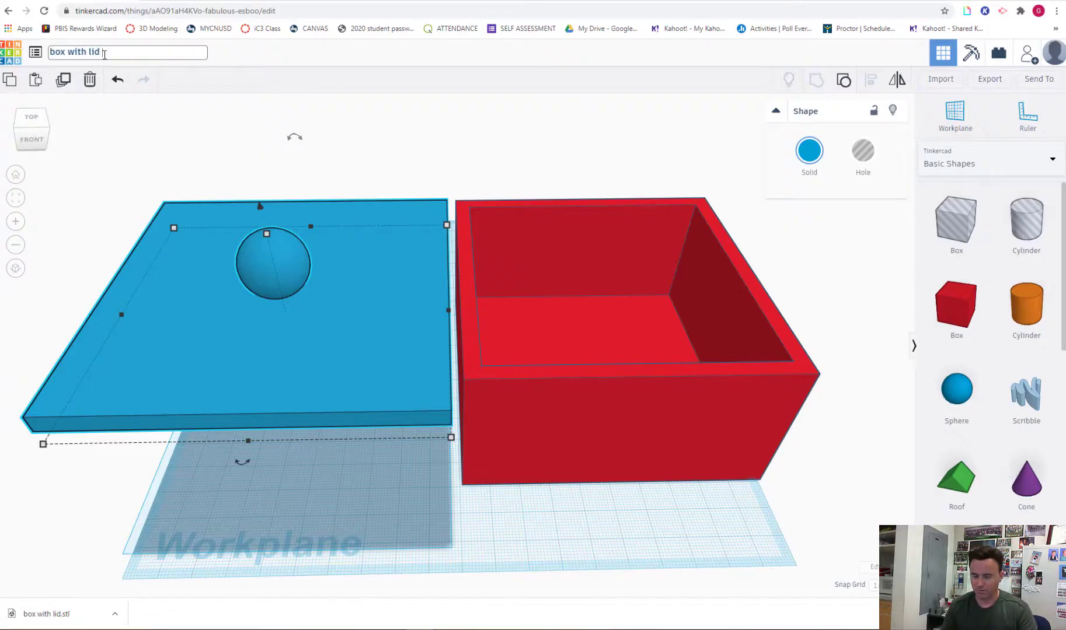
{"action": "type", "text": "top"}
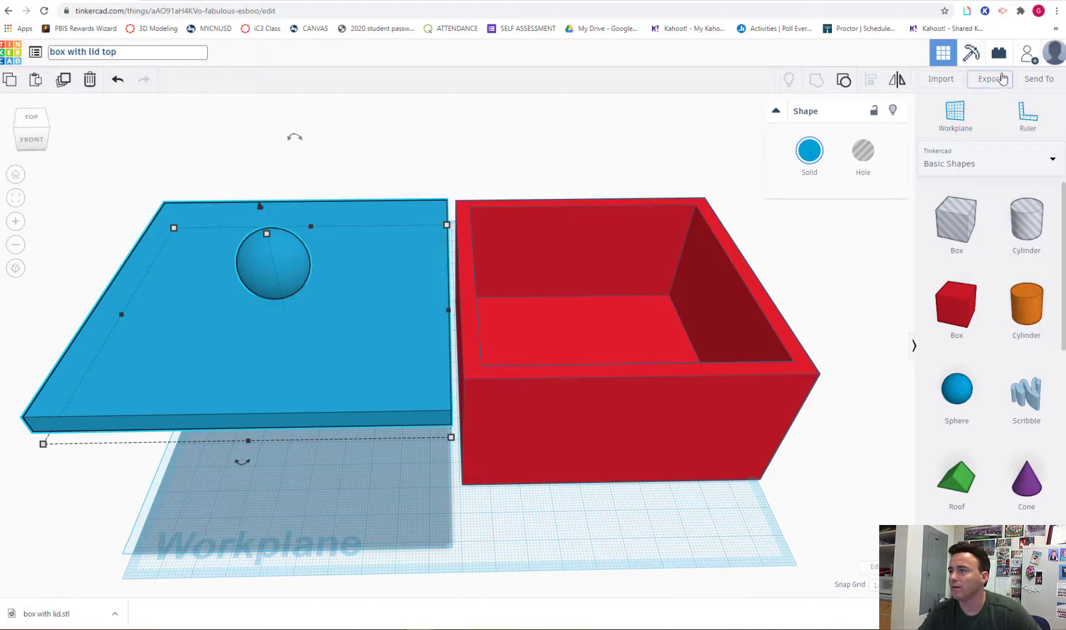
{"action": "left_click", "coordinate": [988, 78]}
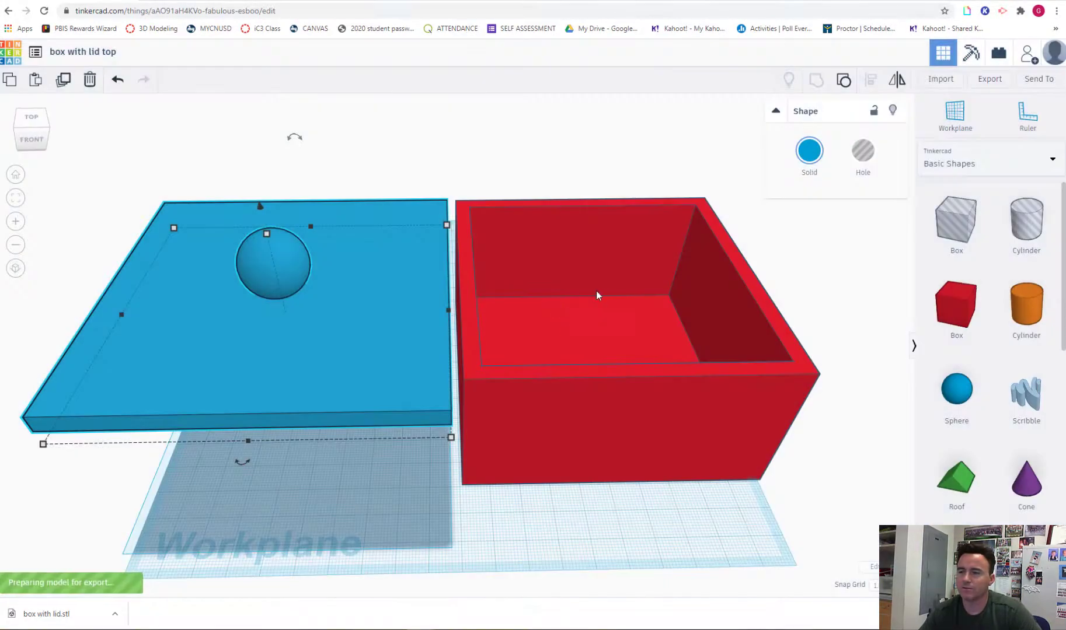
{"action": "mouse_move", "coordinate": [321, 360]}
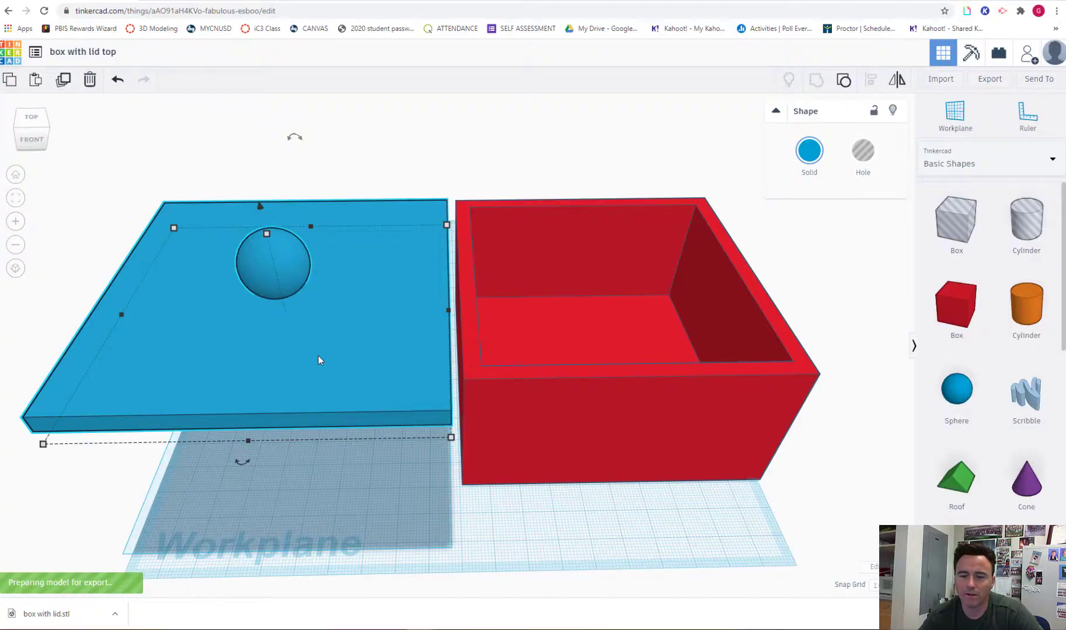